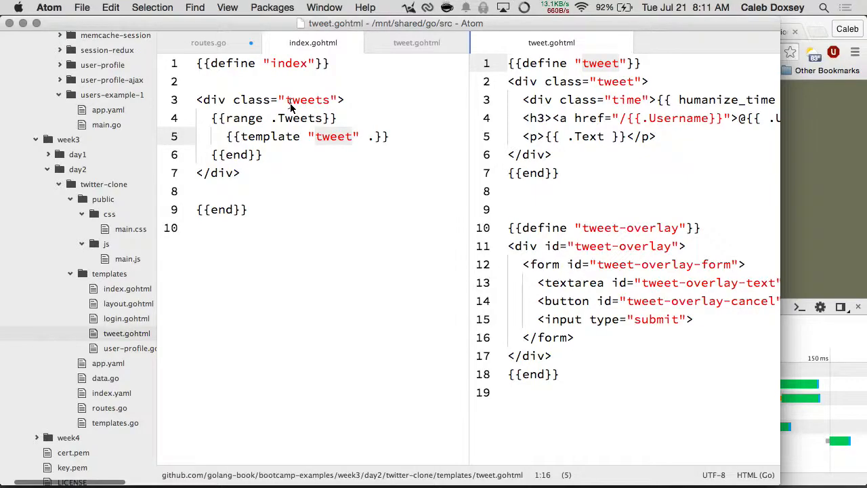
mouse_move(111, 412)
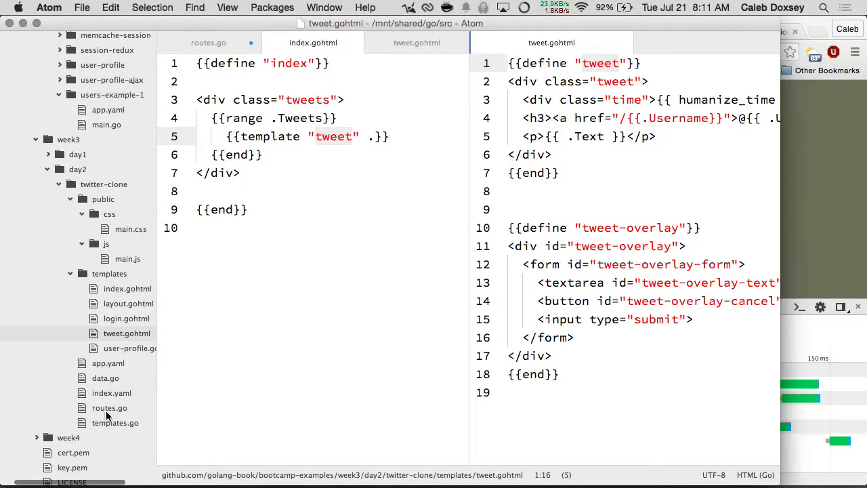
Step: Show routes.go with handleAPI folded, scrolled to handleIndex rendering the "index" template
click(108, 407)
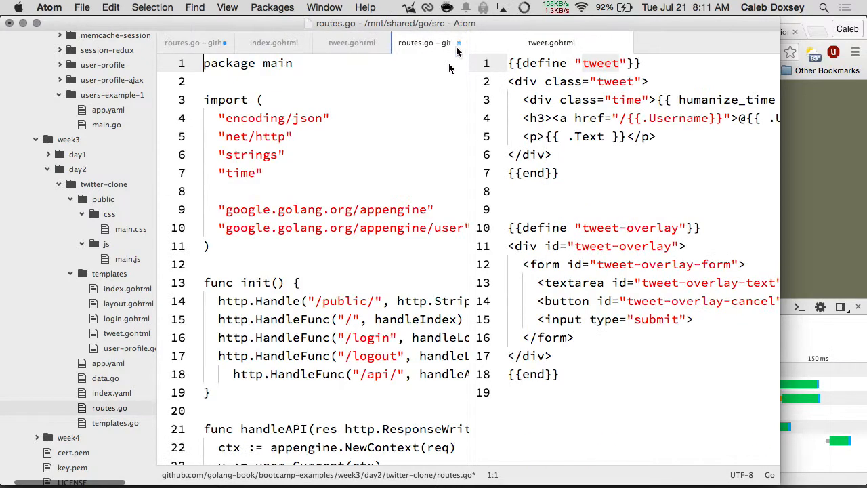
scroll(down, 3)
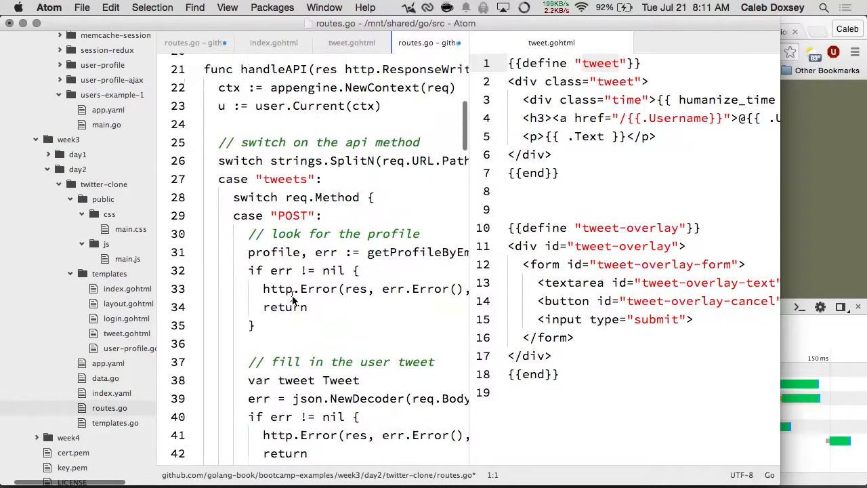
click(193, 190)
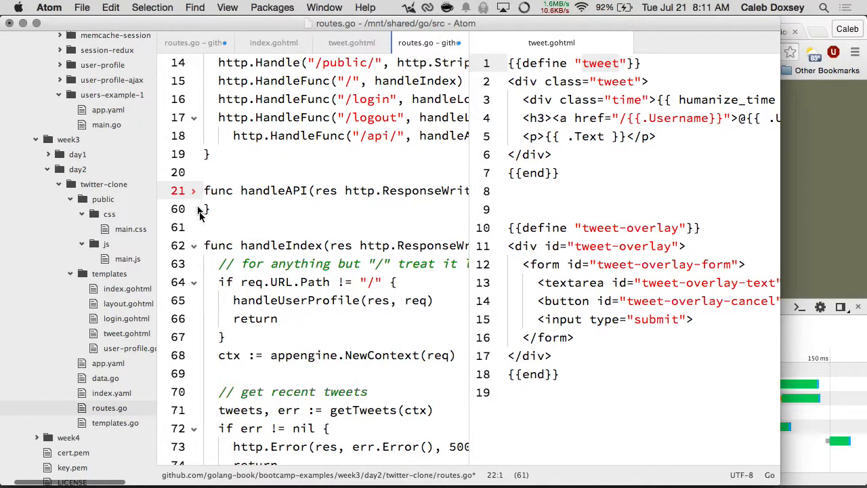
scroll(down, 3)
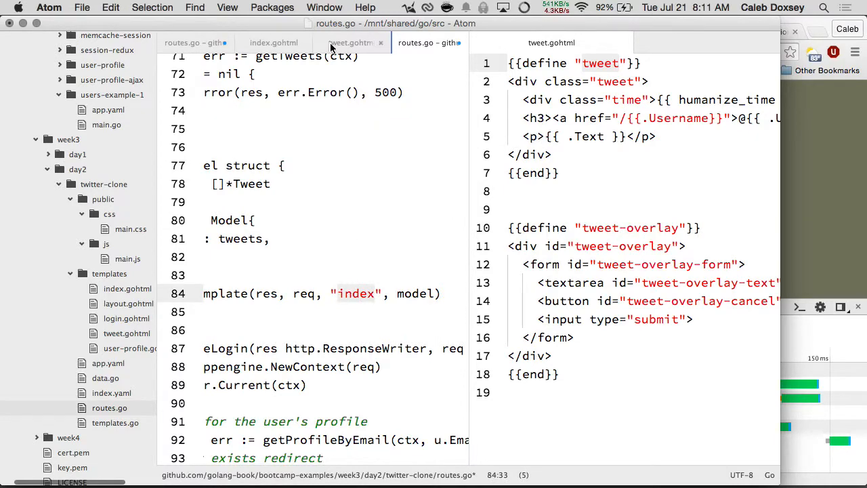
Step: Bring index.gohtml back into the left pane, showing its range over tweets
click(273, 42)
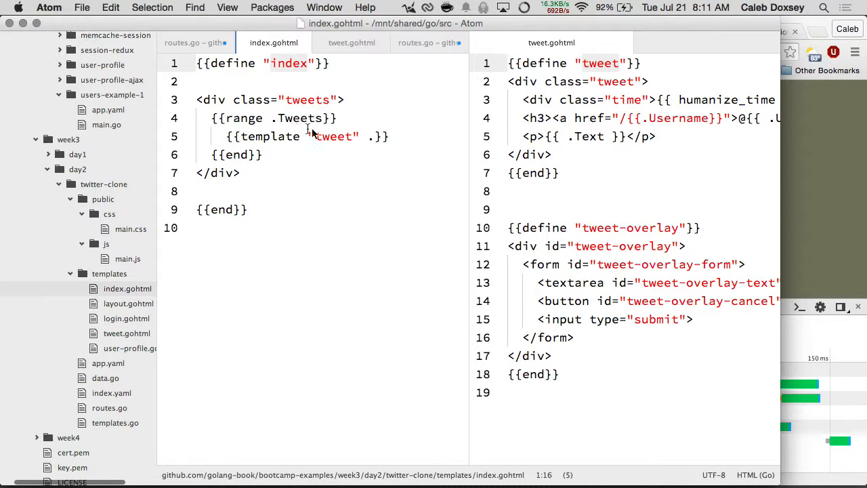
mouse_move(589, 124)
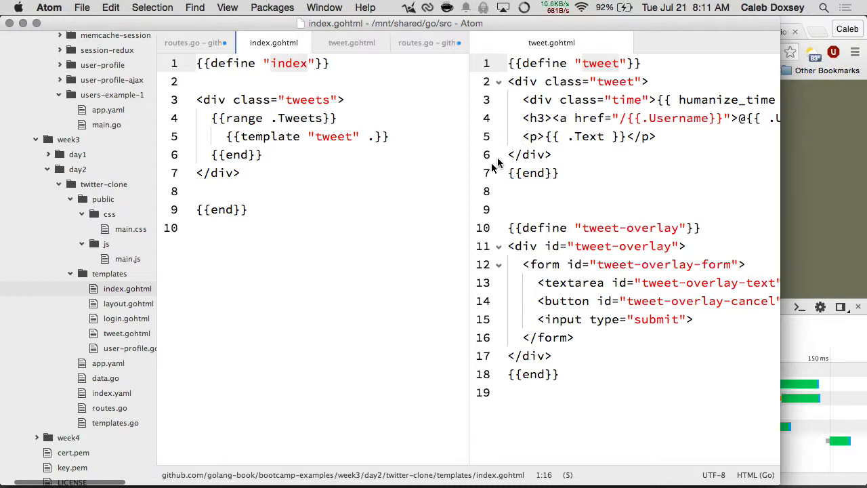
click(278, 100)
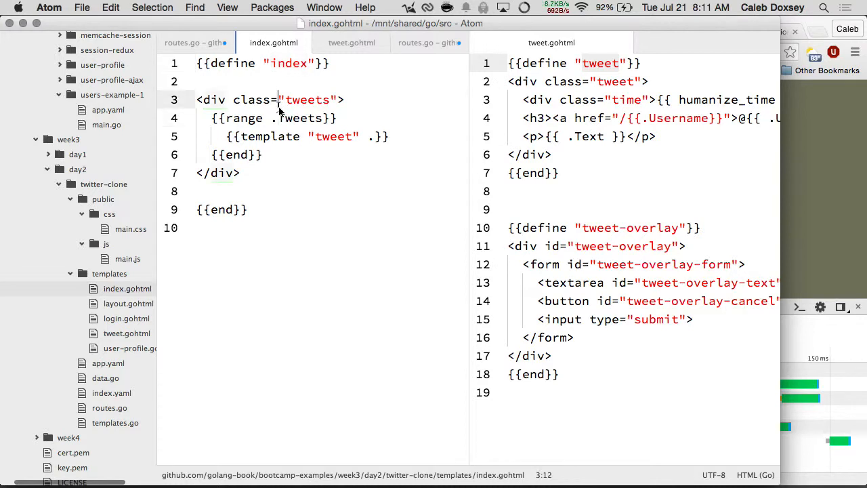